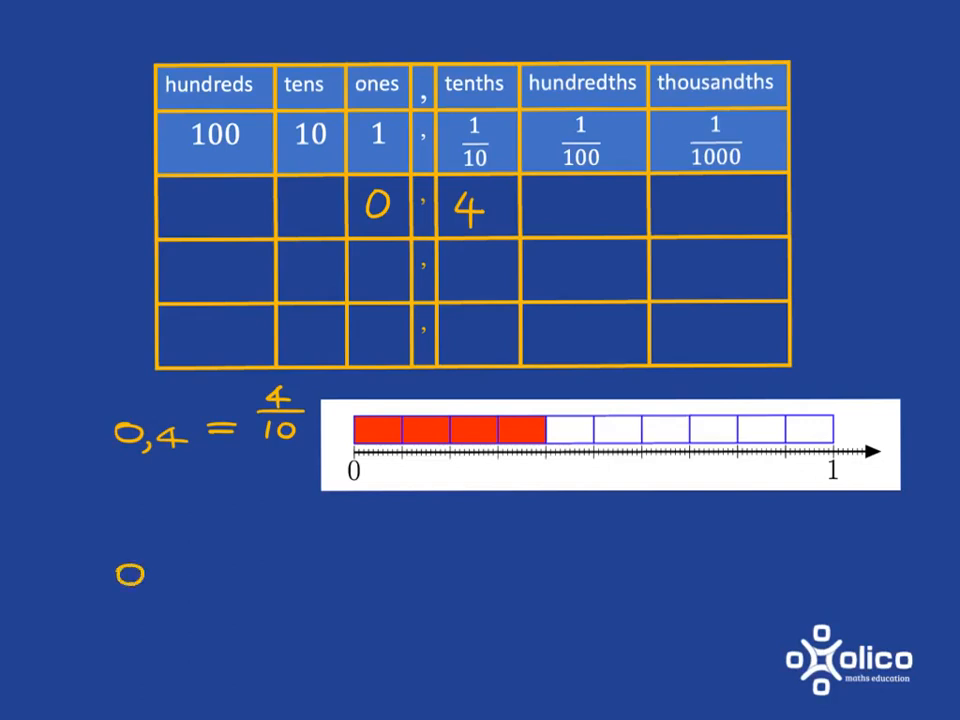
type("0,0")
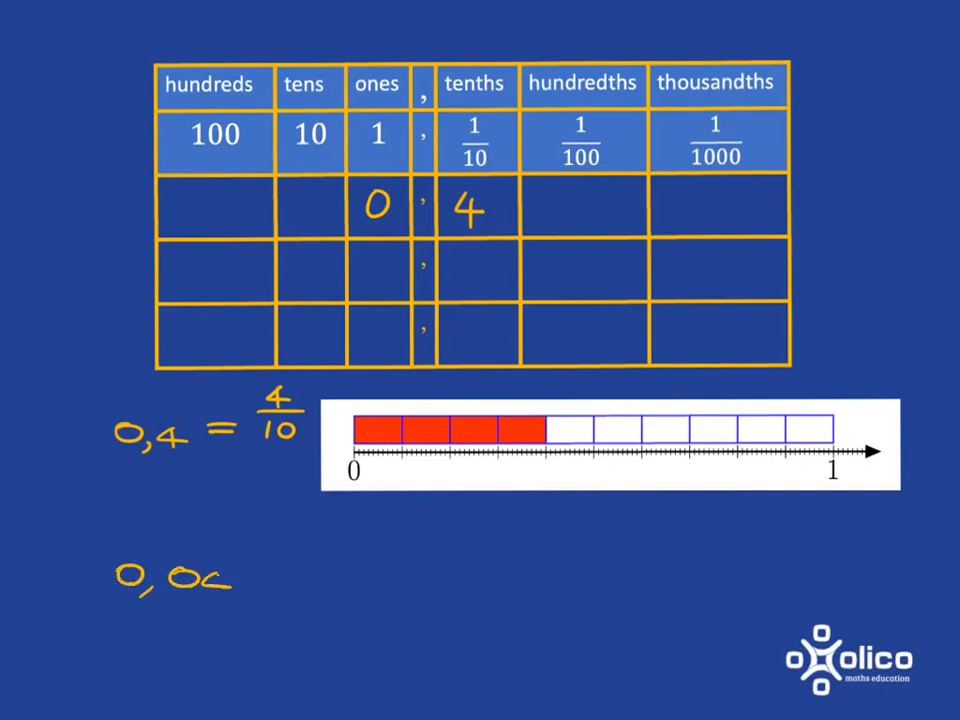